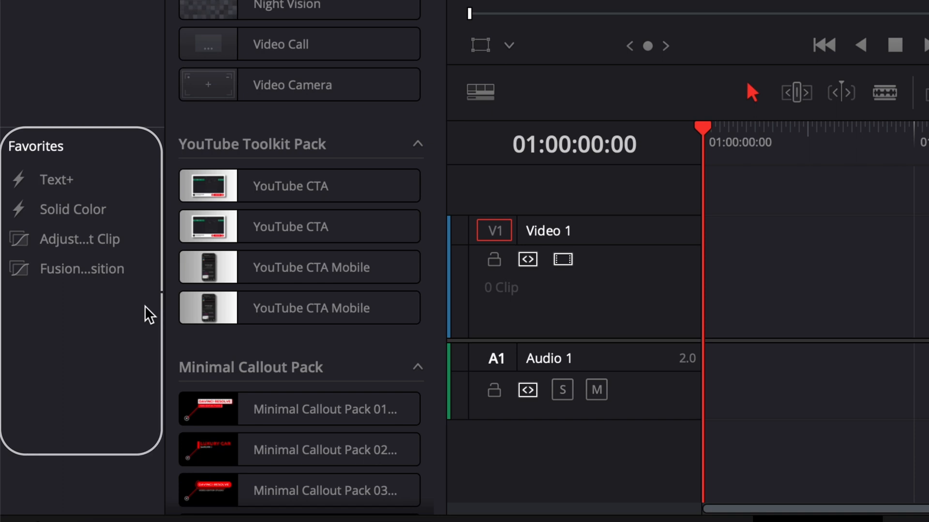
mouse_move(60, 420)
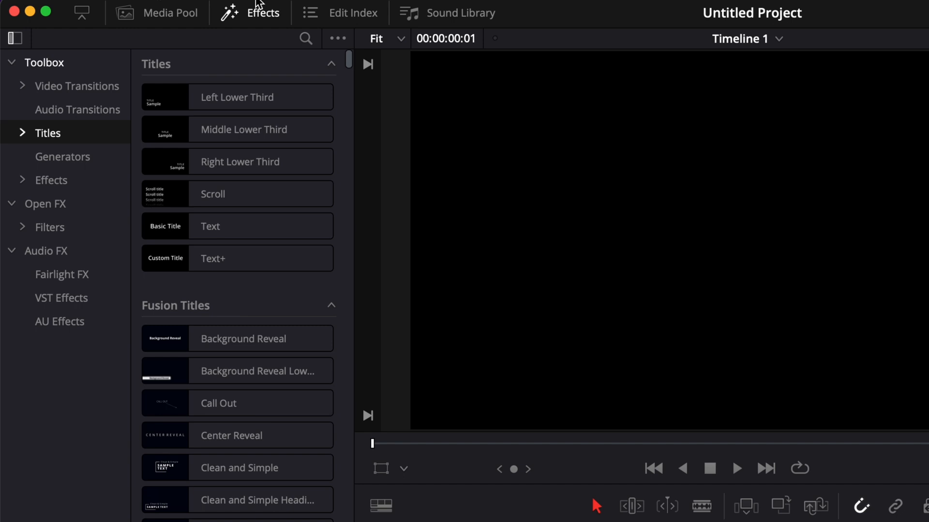
mouse_move(75, 85)
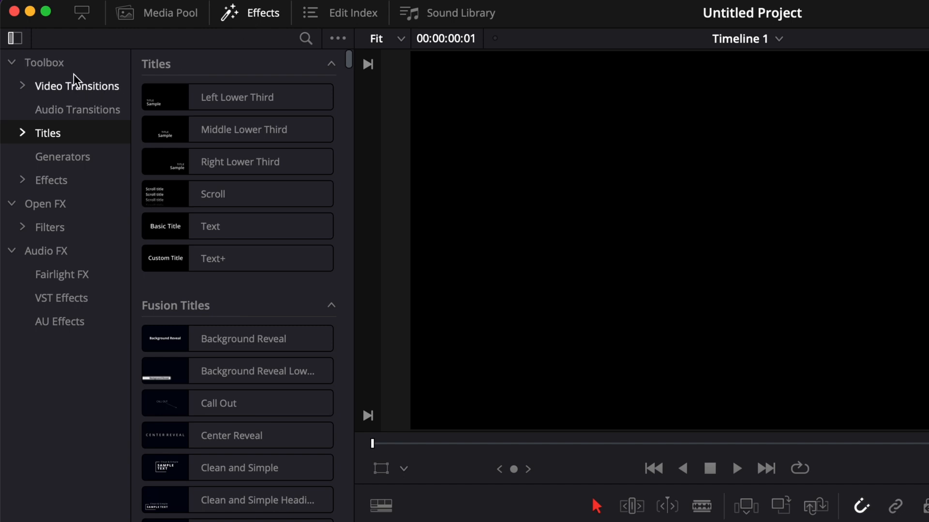
mouse_move(125, 83)
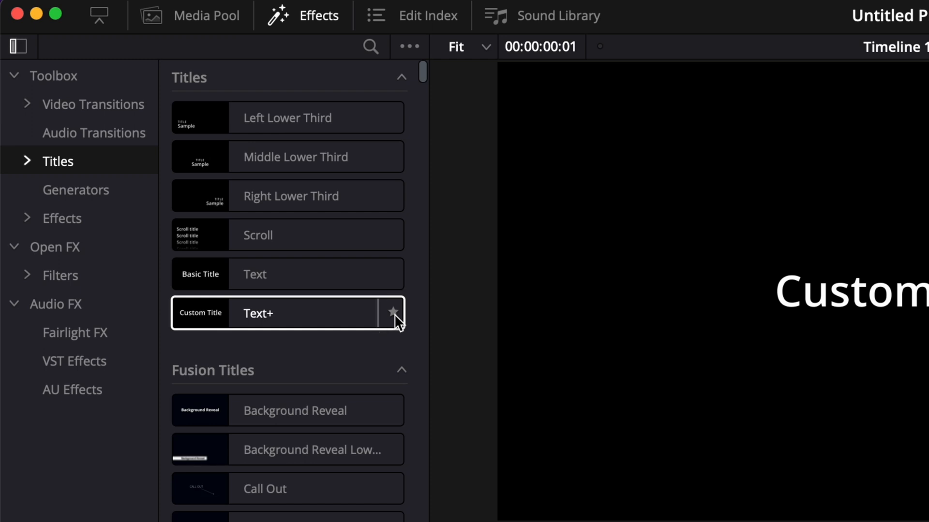
Star Text+ as a favorite and show the Generators collection in the Toolbox
left_click(392, 313)
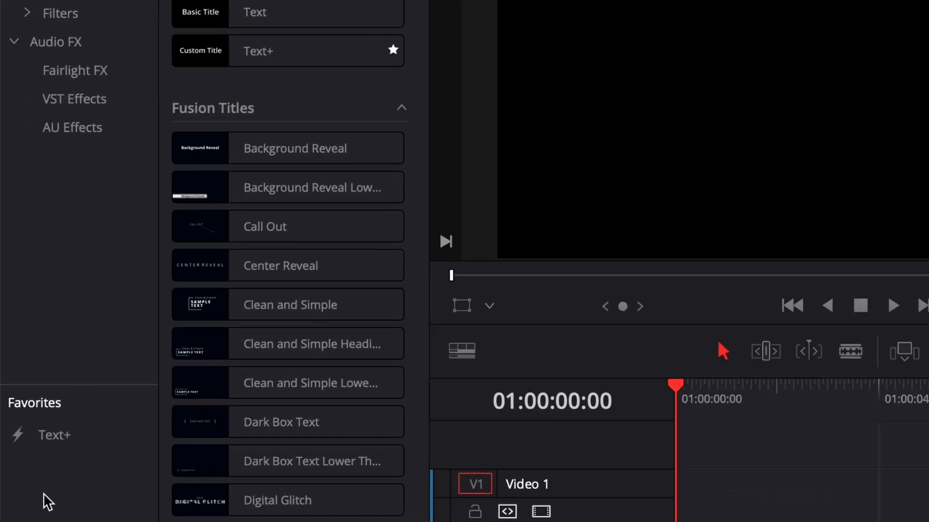
mouse_move(85, 472)
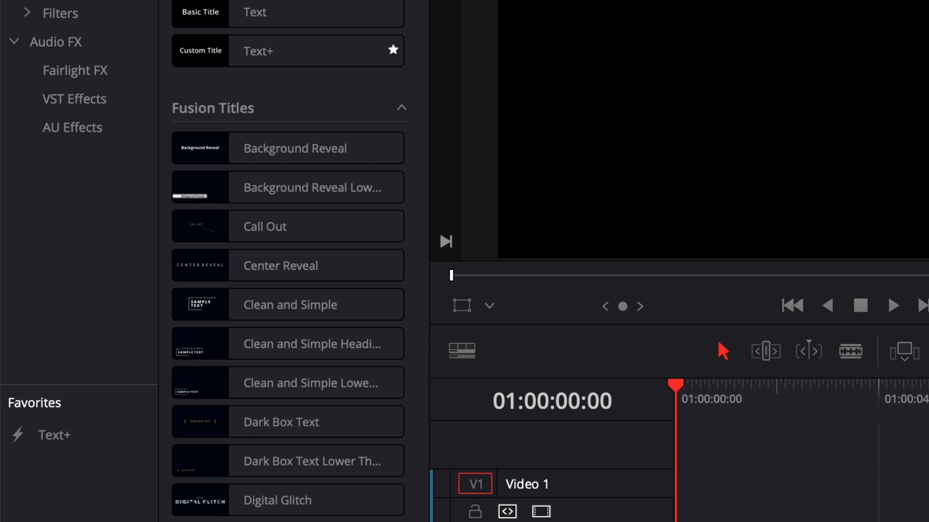
mouse_move(63, 465)
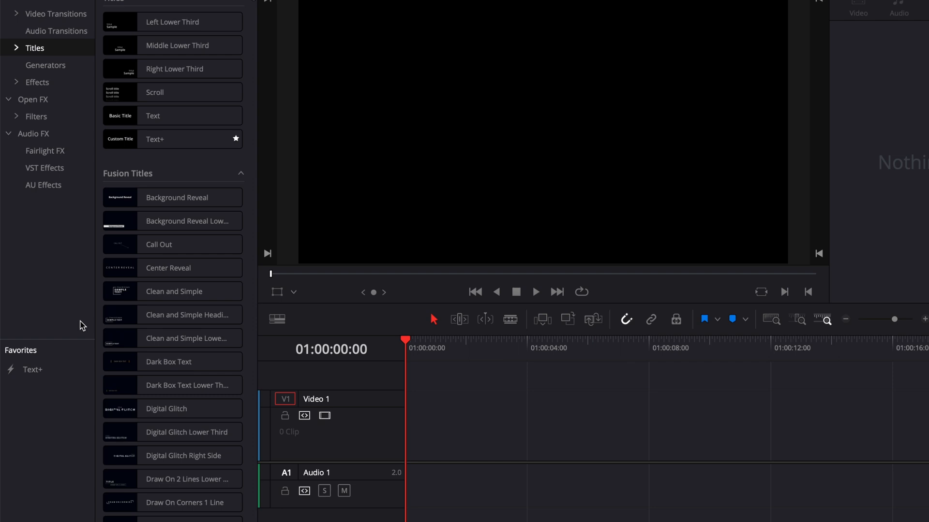
left_click(46, 65)
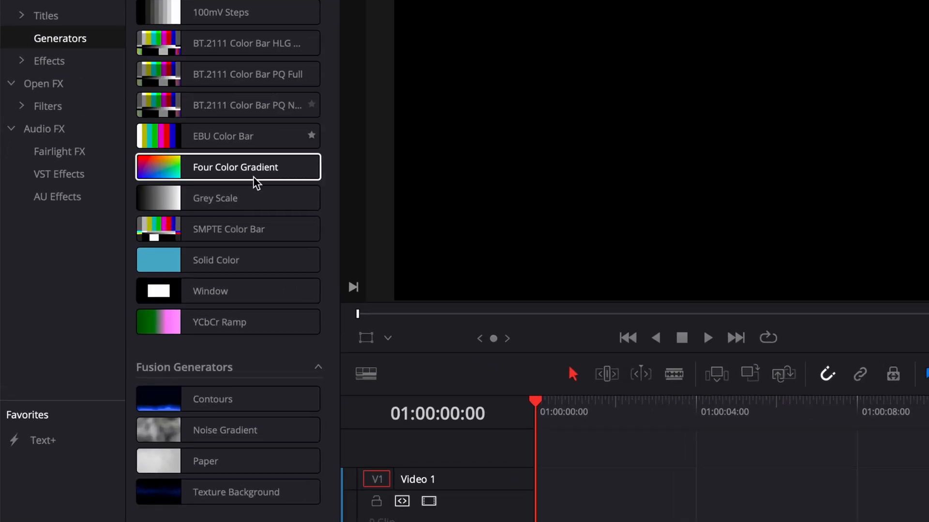
Star Solid Color as a favorite and scroll down toward the Effects entries
left_click(312, 260)
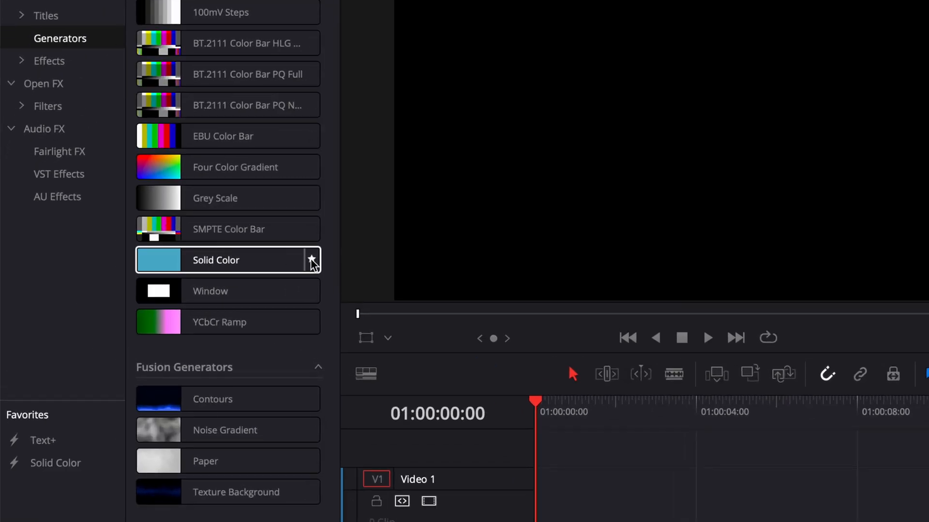
scroll("down", 3)
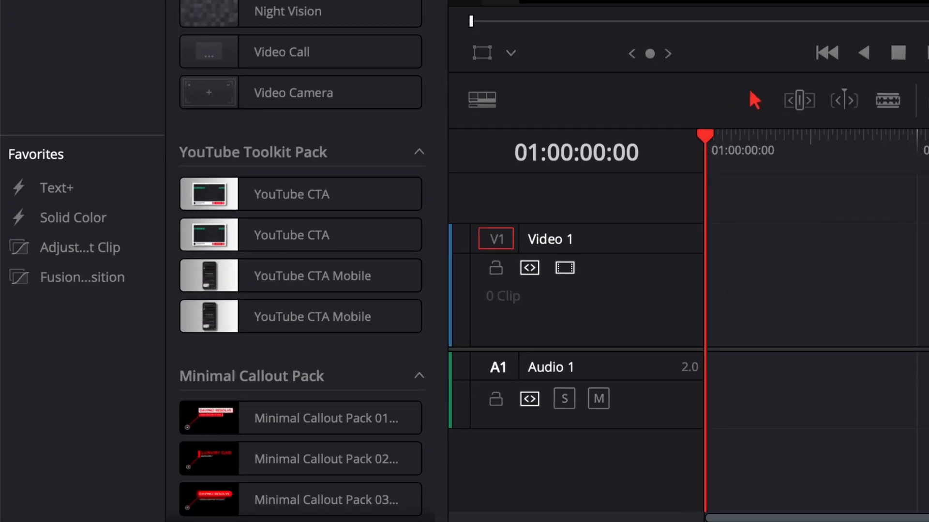
mouse_move(155, 136)
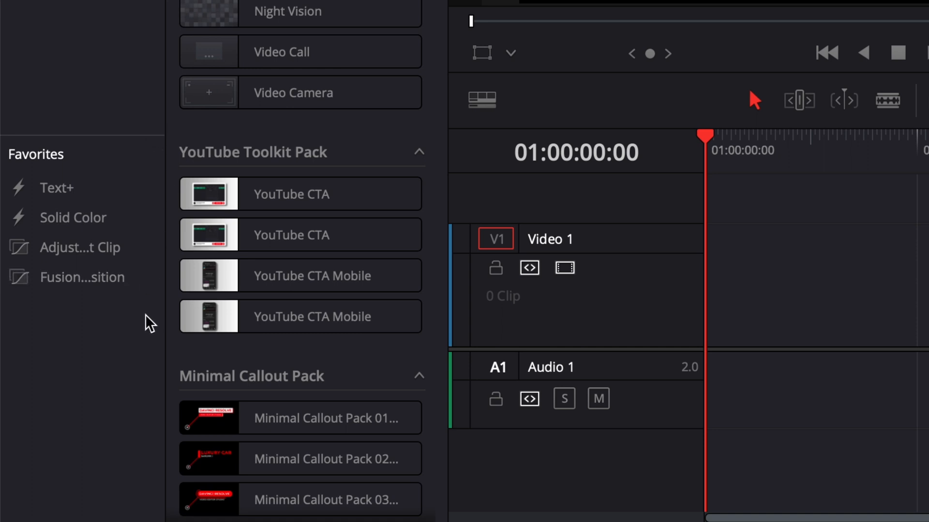
mouse_move(98, 353)
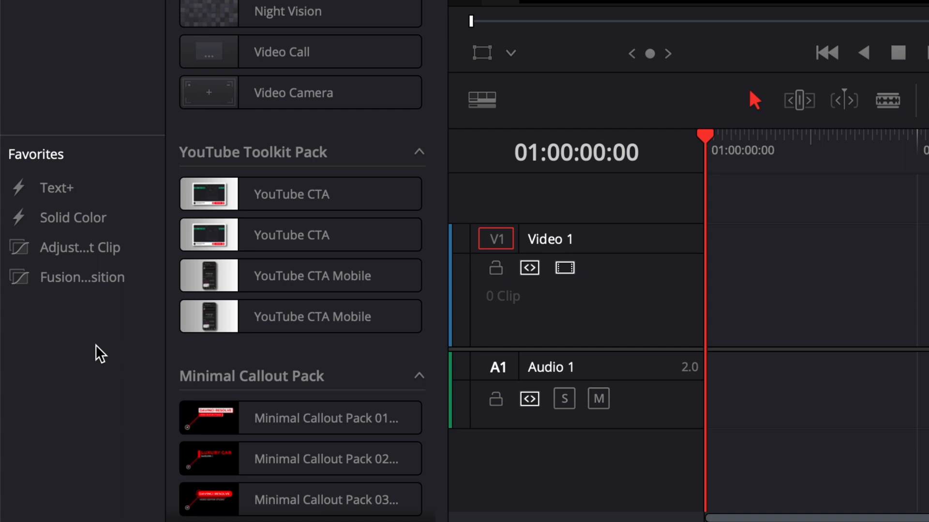
mouse_move(56, 202)
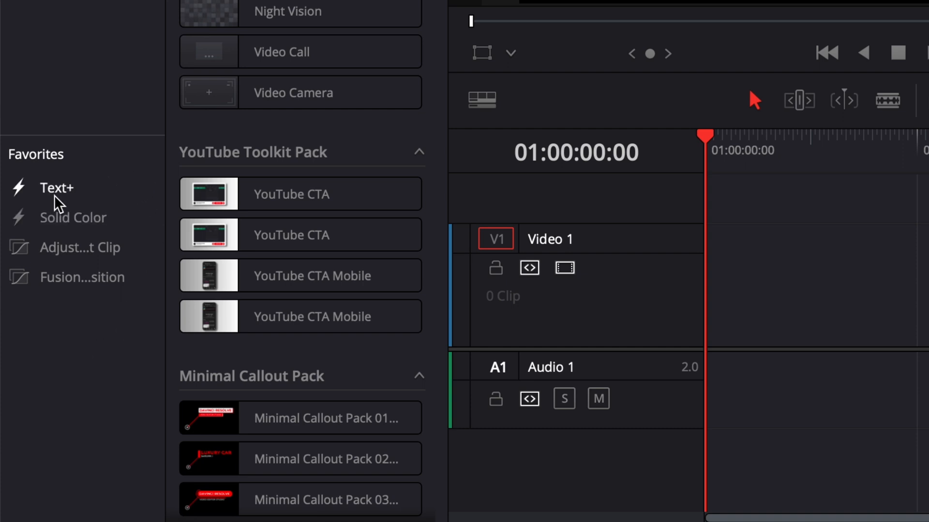
mouse_move(147, 333)
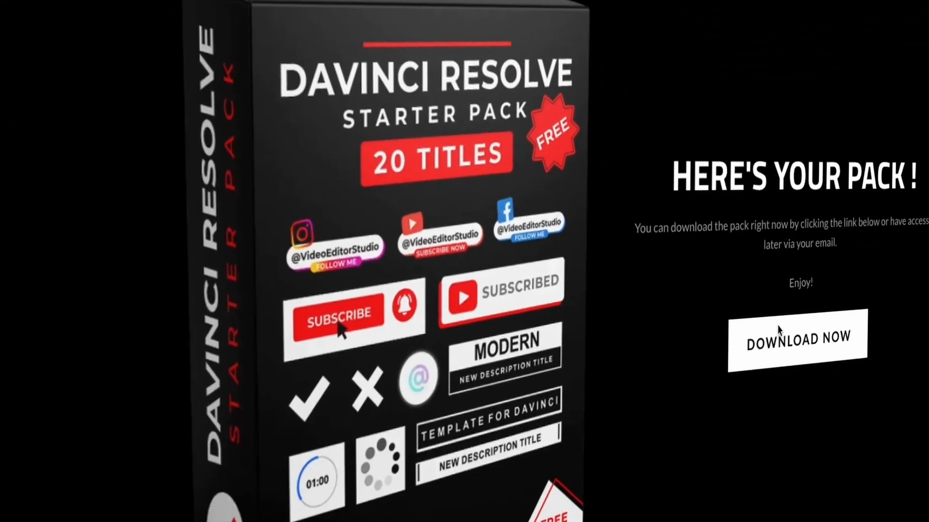
Select the Starter Pack (VES).DRFX file in the downloaded starter pack folder
left_click(797, 337)
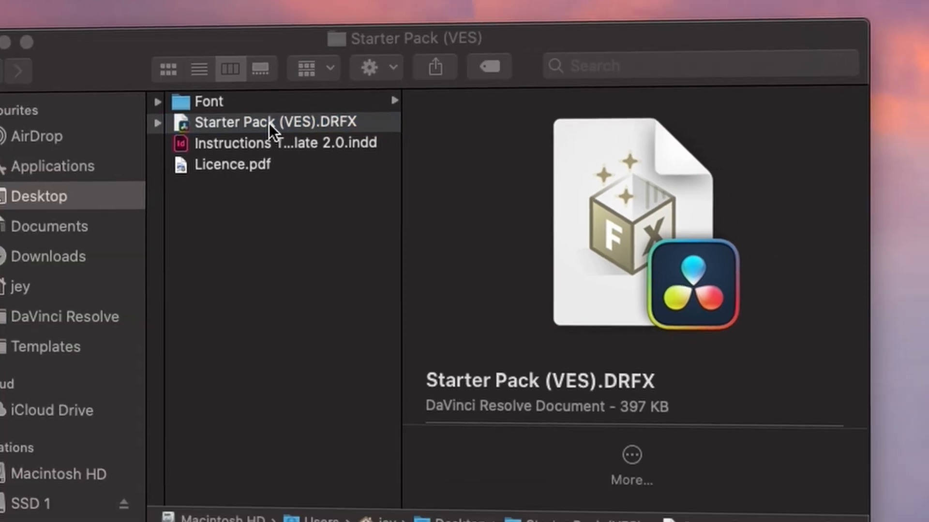